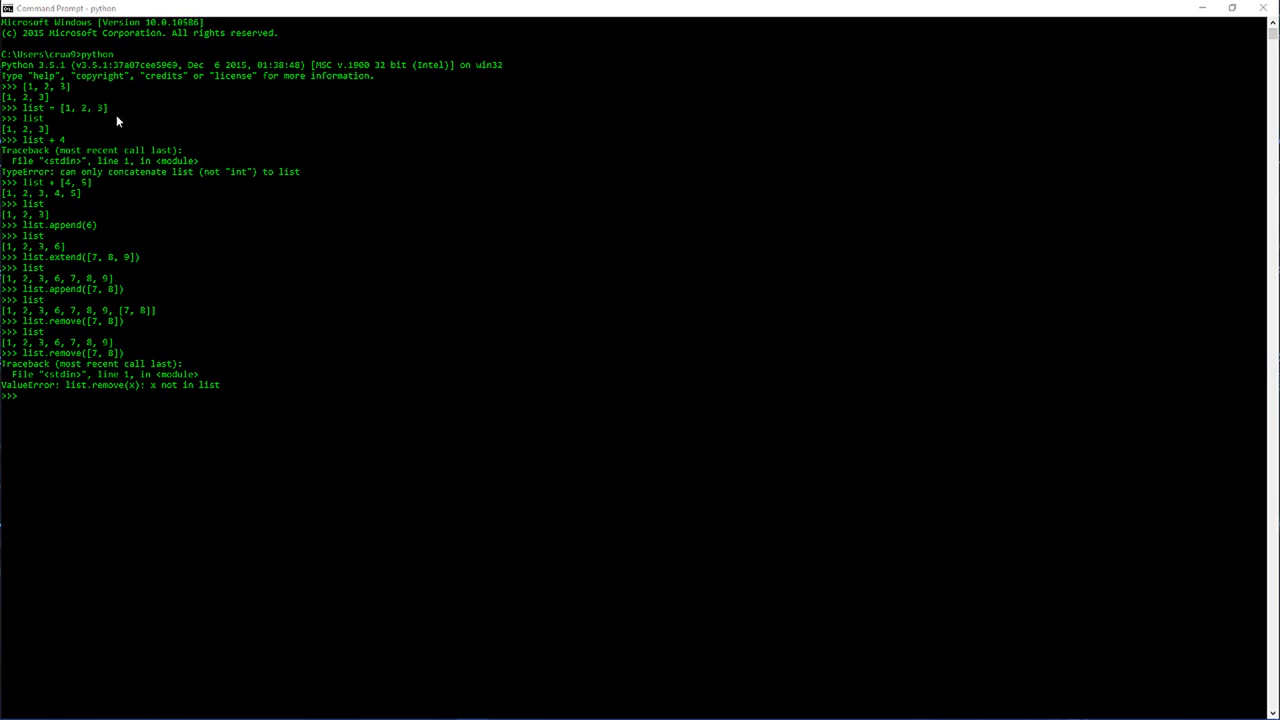
{"action": "mouse_move", "coordinate": [56, 92]}
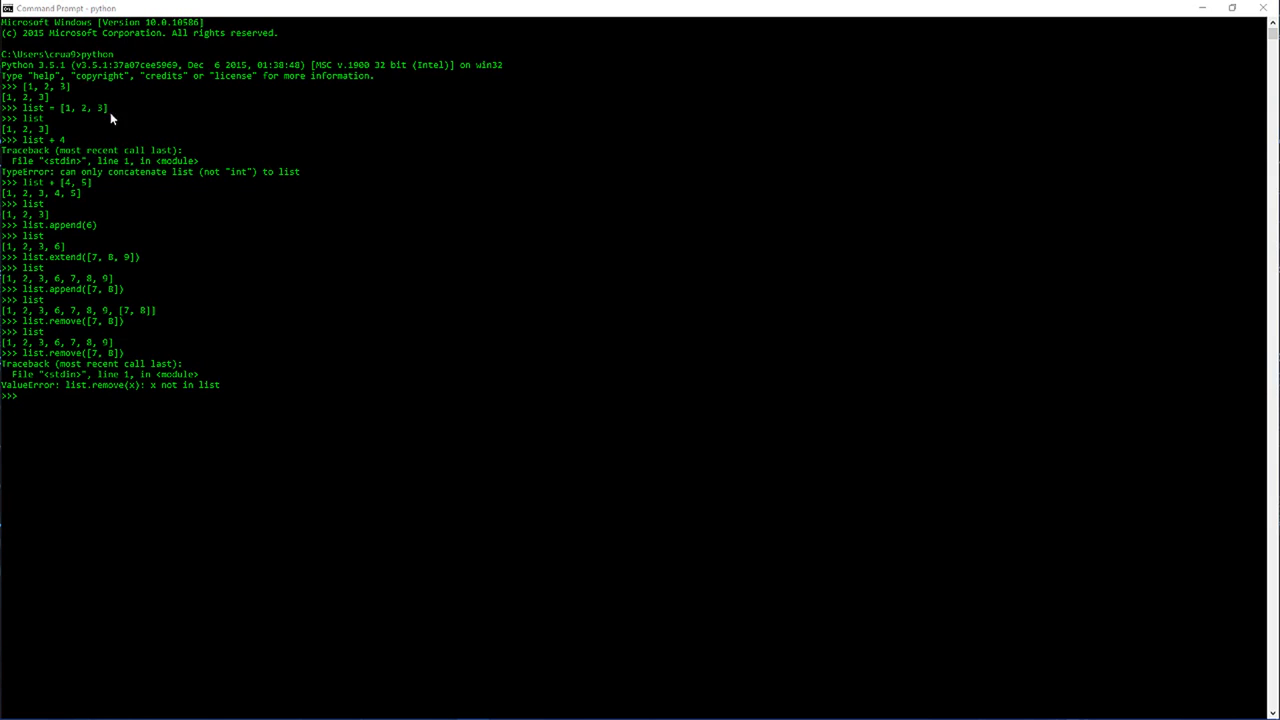
{"action": "mouse_move", "coordinate": [36, 132]}
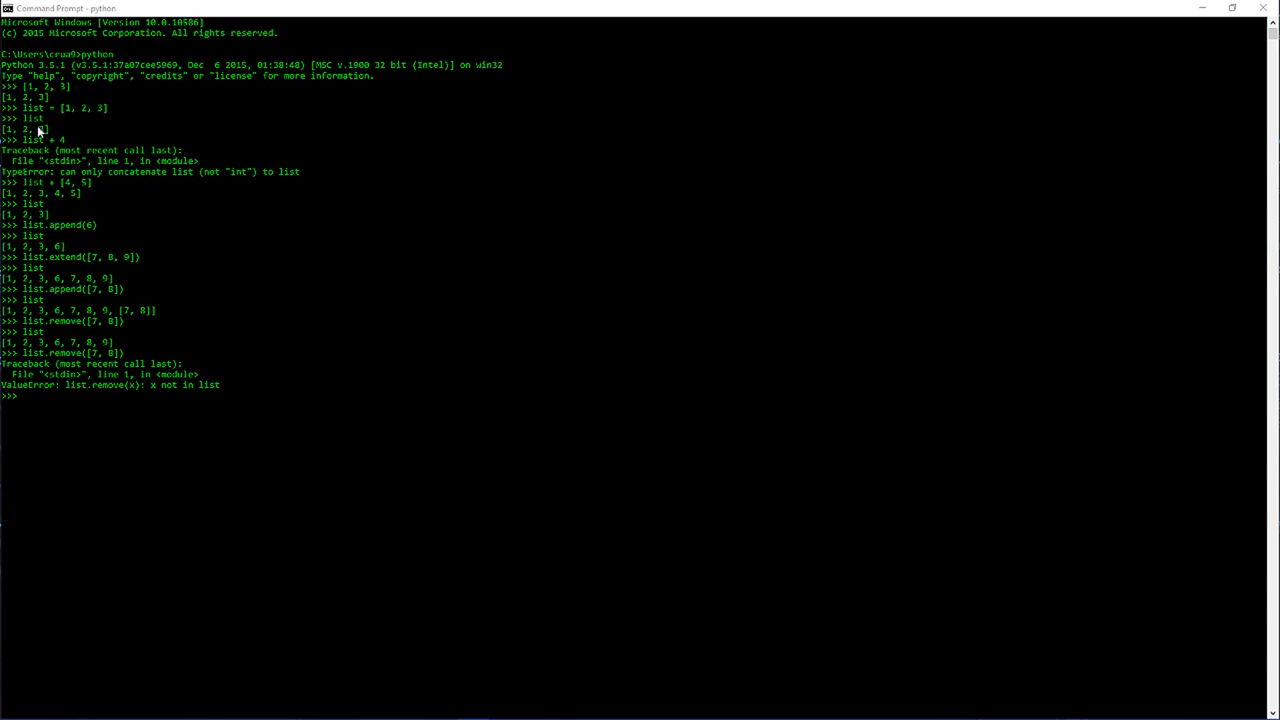
{"action": "mouse_move", "coordinate": [132, 132]}
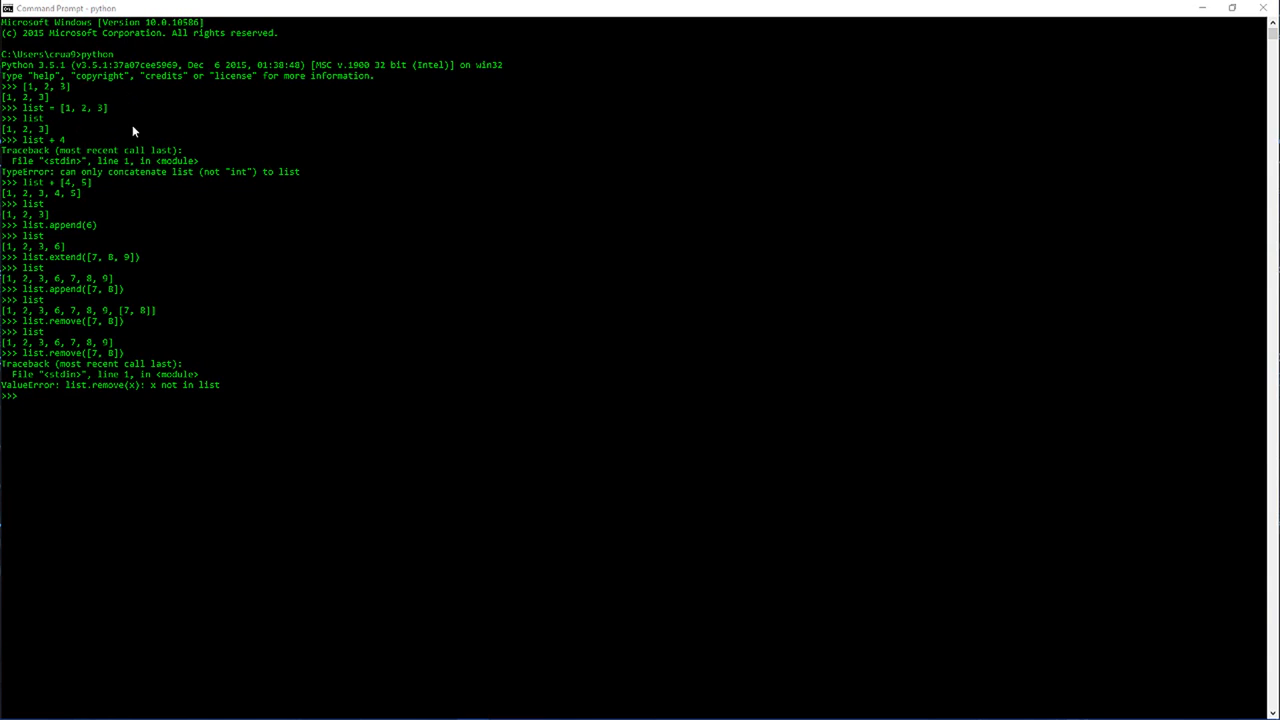
{"action": "mouse_move", "coordinate": [80, 130]}
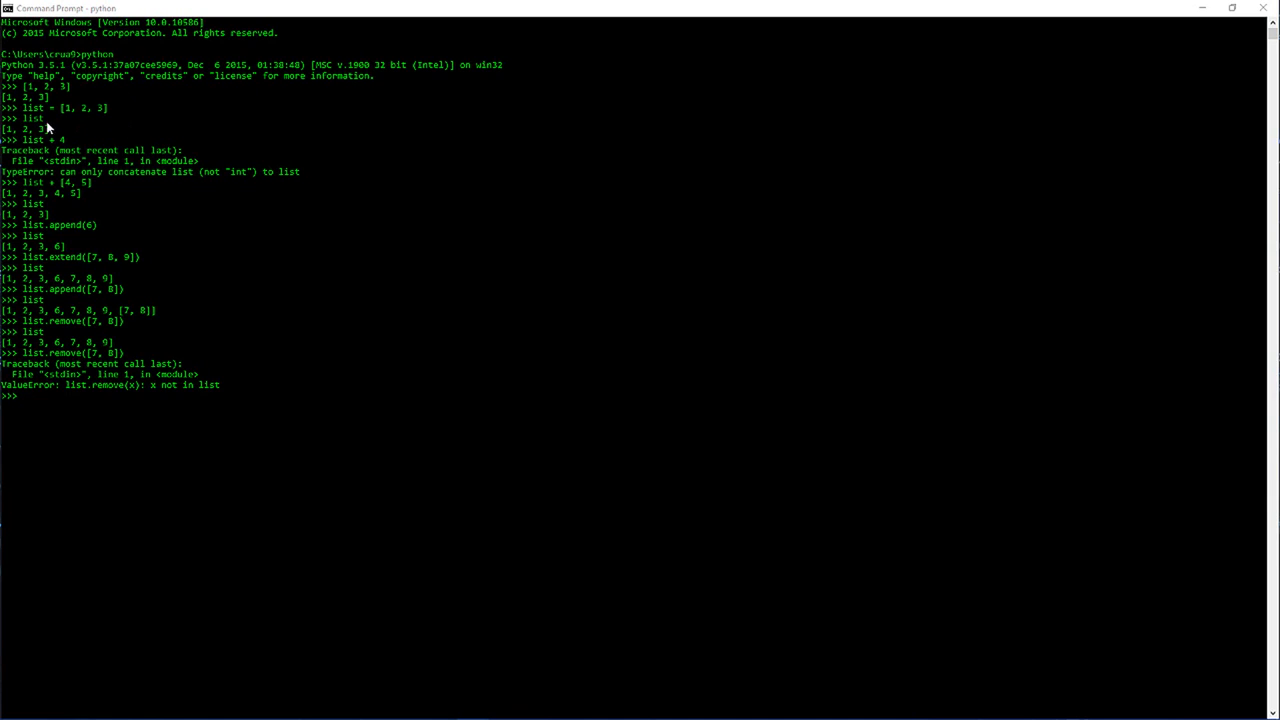
{"action": "mouse_move", "coordinate": [36, 132]}
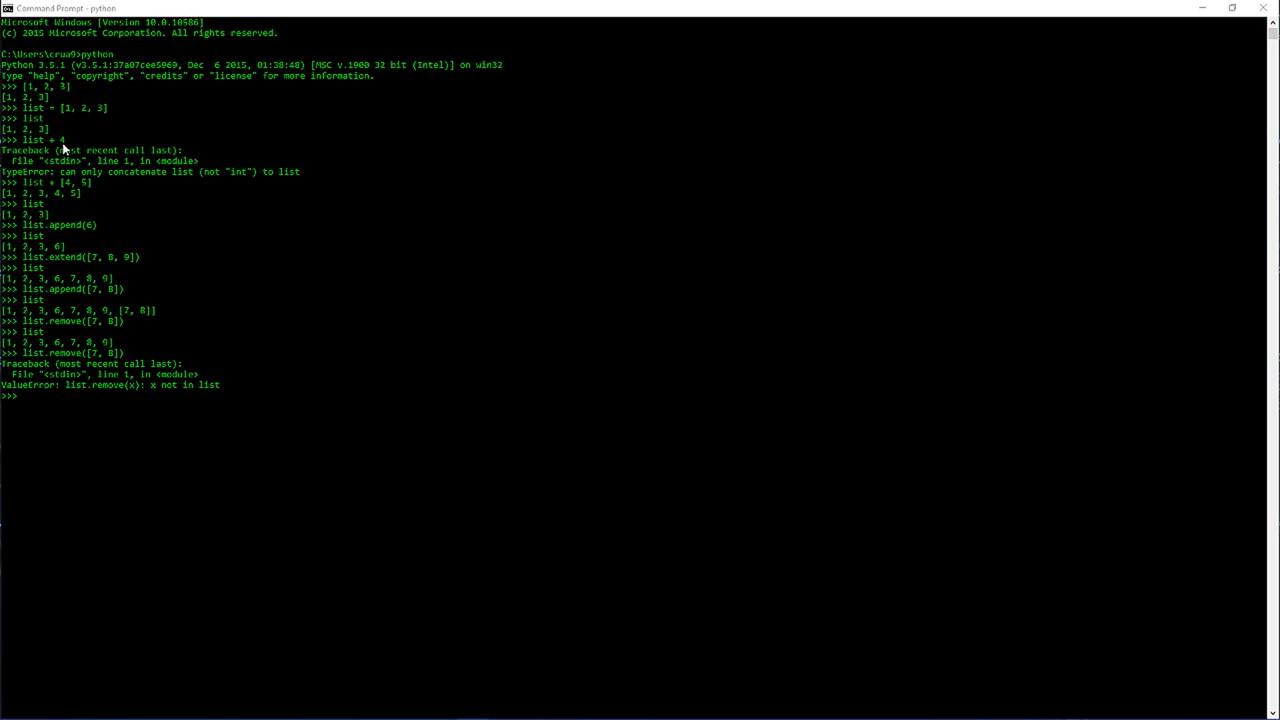
{"action": "mouse_move", "coordinate": [62, 152]}
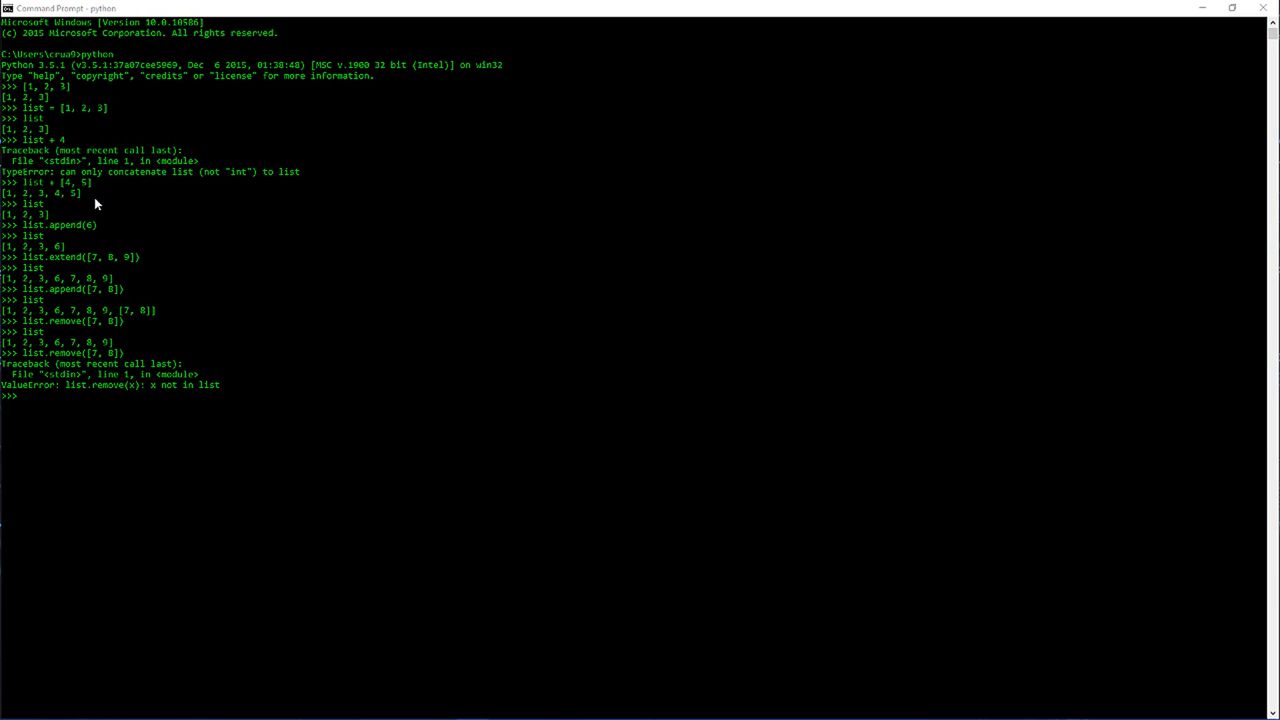
{"action": "mouse_move", "coordinate": [56, 206]}
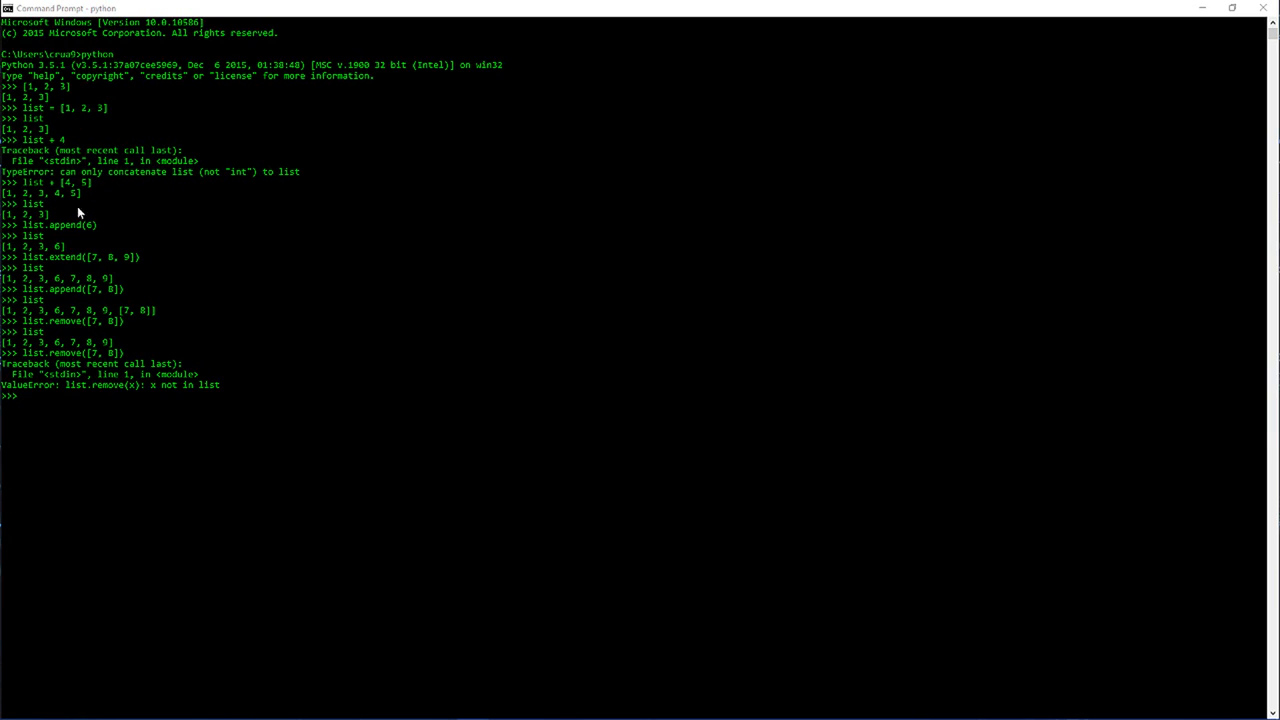
{"action": "mouse_move", "coordinate": [64, 200]}
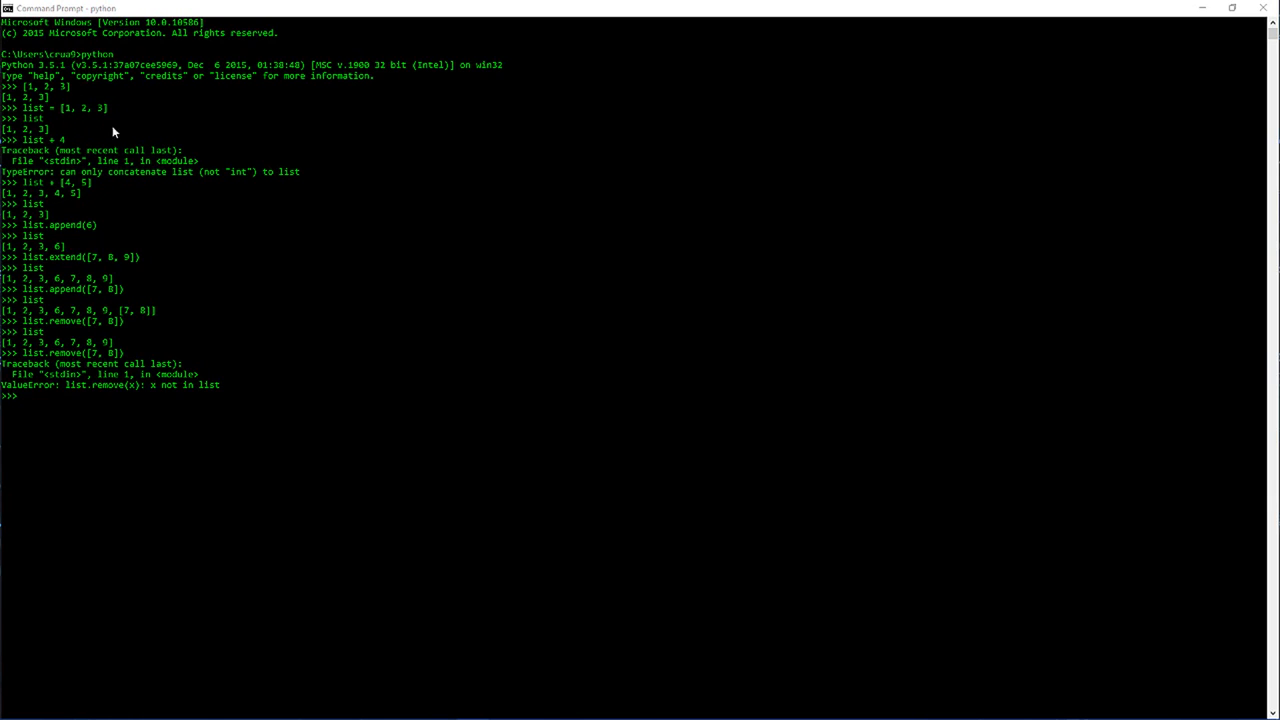
{"action": "mouse_move", "coordinate": [90, 198]}
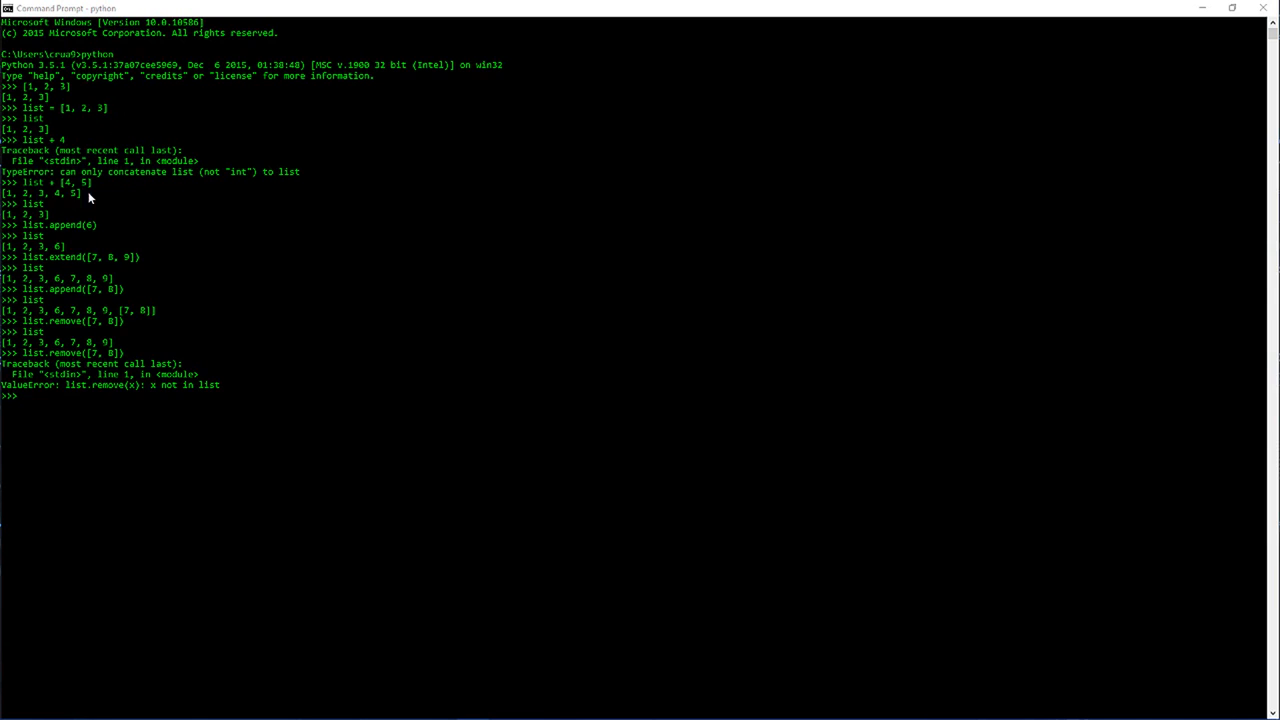
{"action": "mouse_move", "coordinate": [72, 208]}
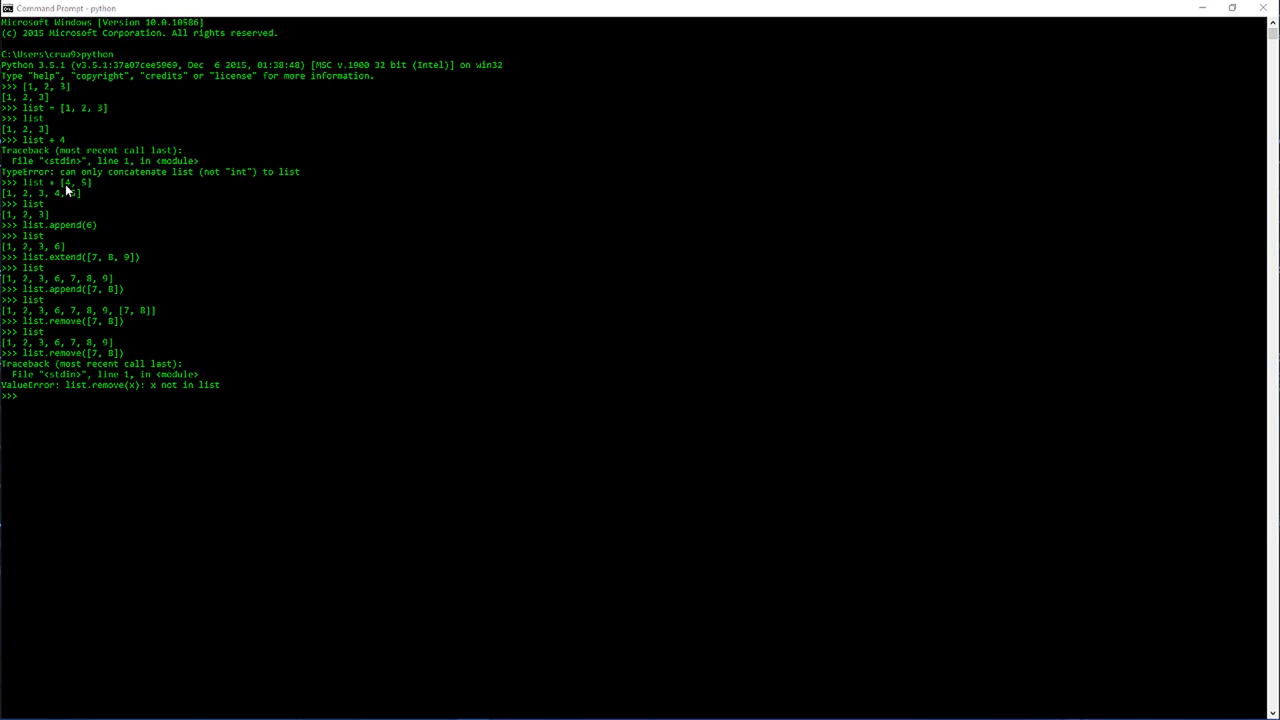
{"action": "mouse_move", "coordinate": [96, 216]}
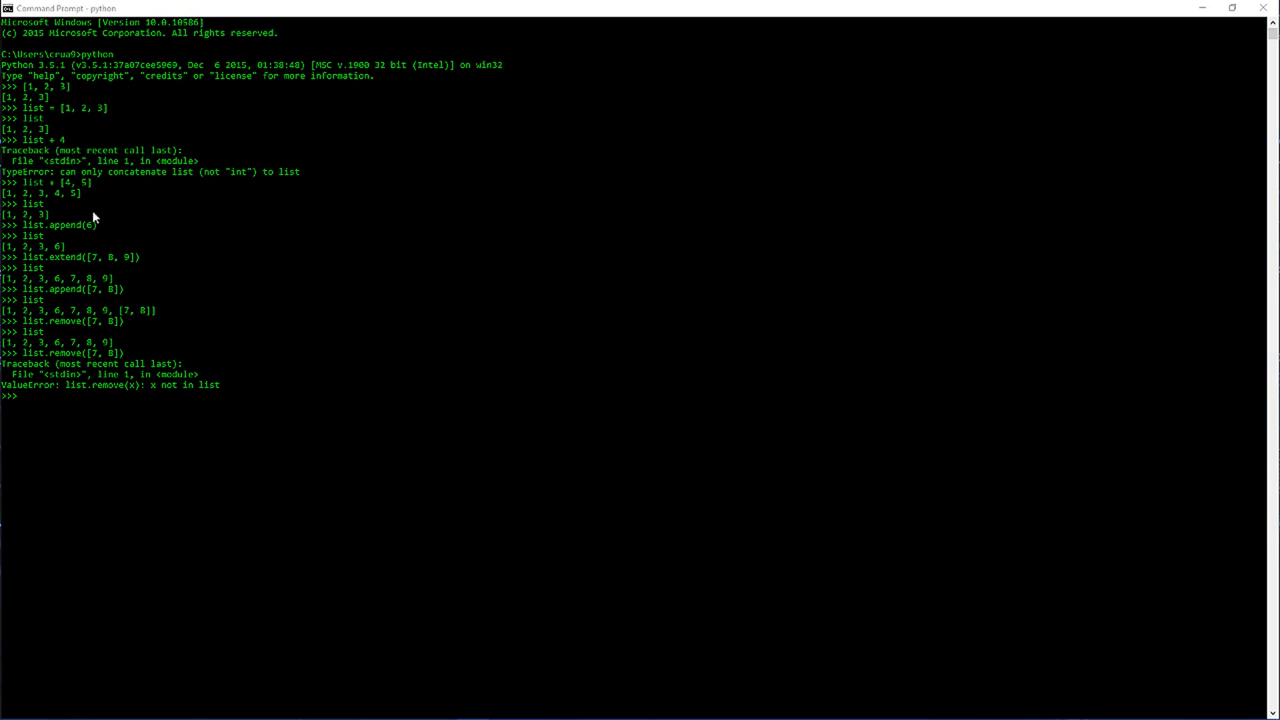
{"action": "mouse_move", "coordinate": [196, 224]}
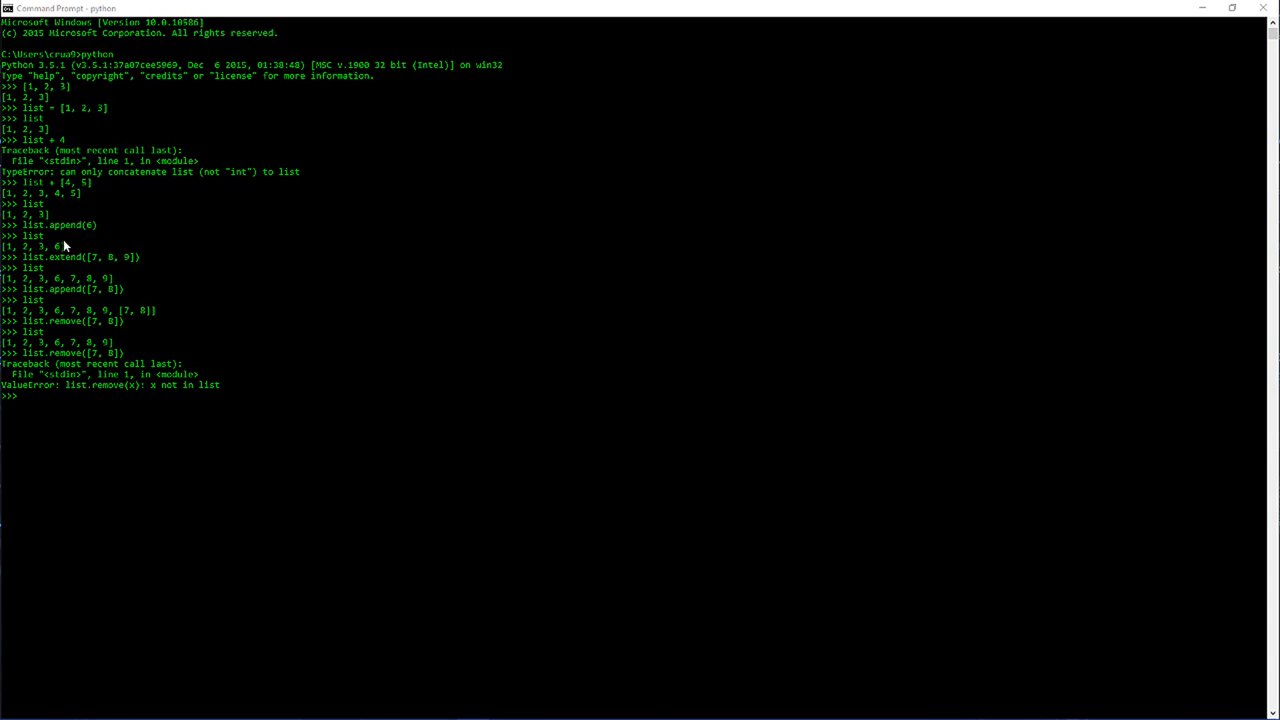
{"action": "mouse_move", "coordinate": [106, 228]}
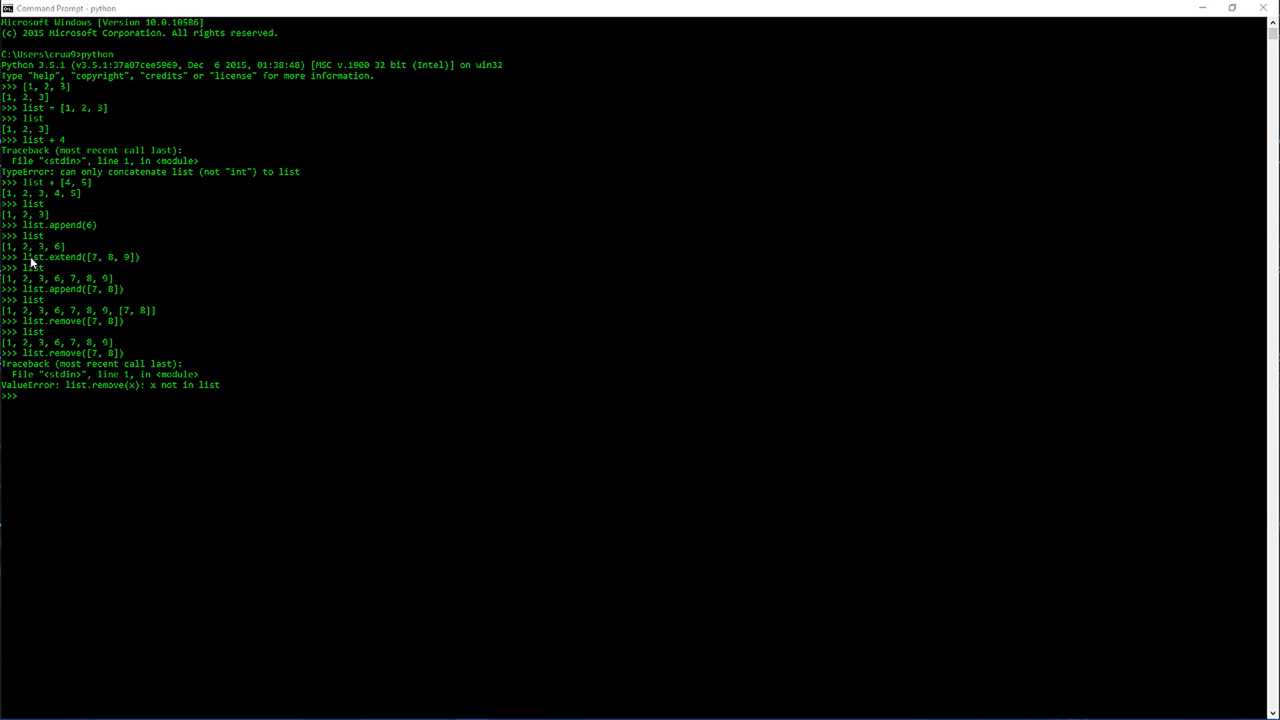
{"action": "mouse_move", "coordinate": [68, 248]}
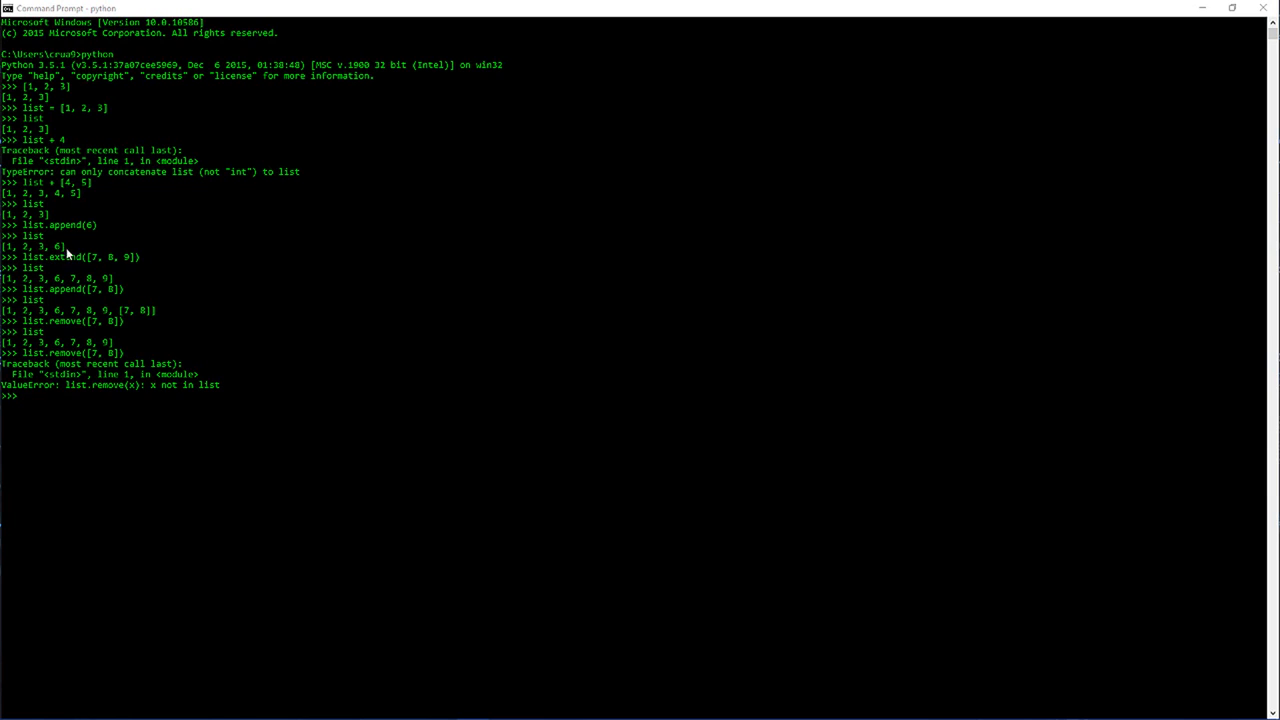
{"action": "mouse_move", "coordinate": [196, 244]}
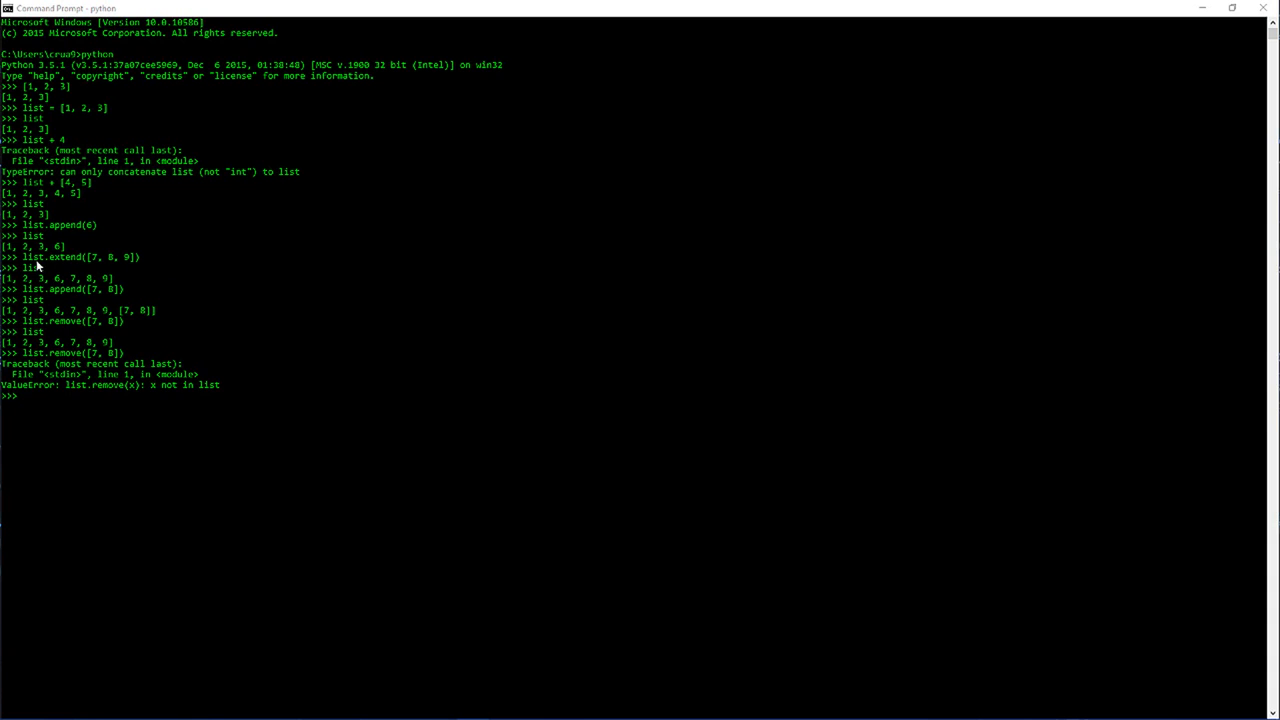
{"action": "mouse_move", "coordinate": [172, 268]}
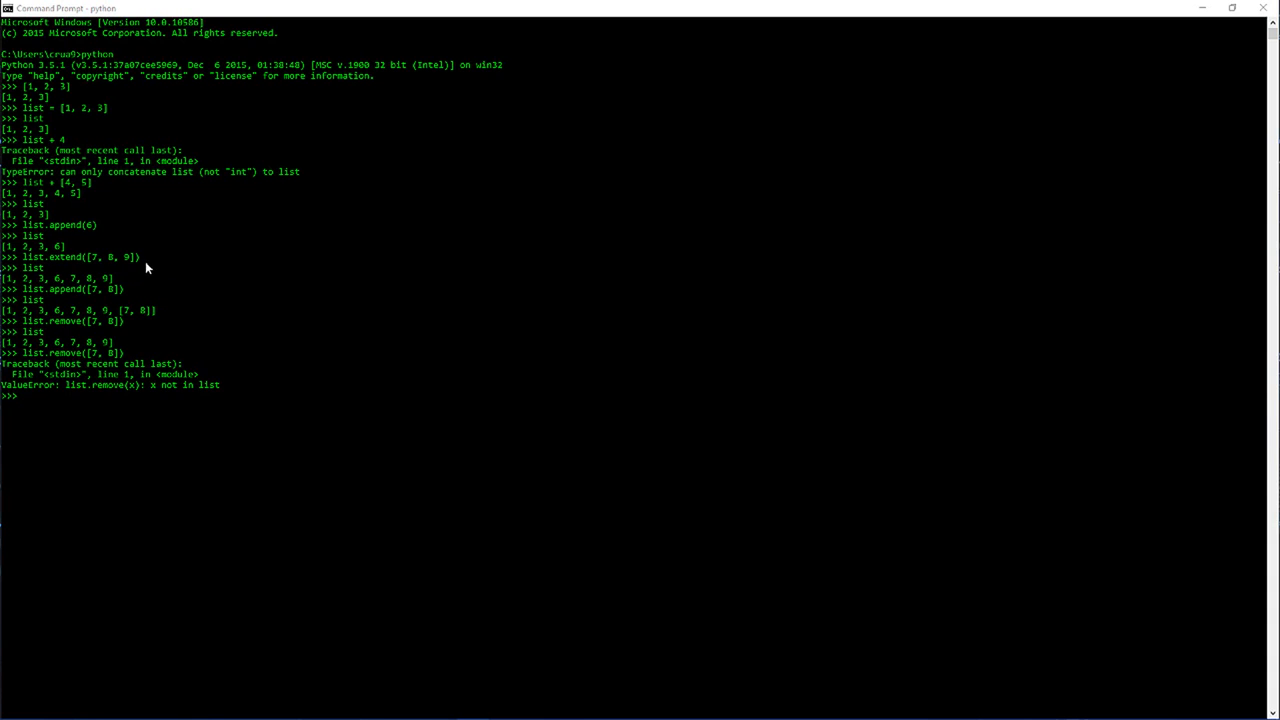
{"action": "mouse_move", "coordinate": [64, 278]}
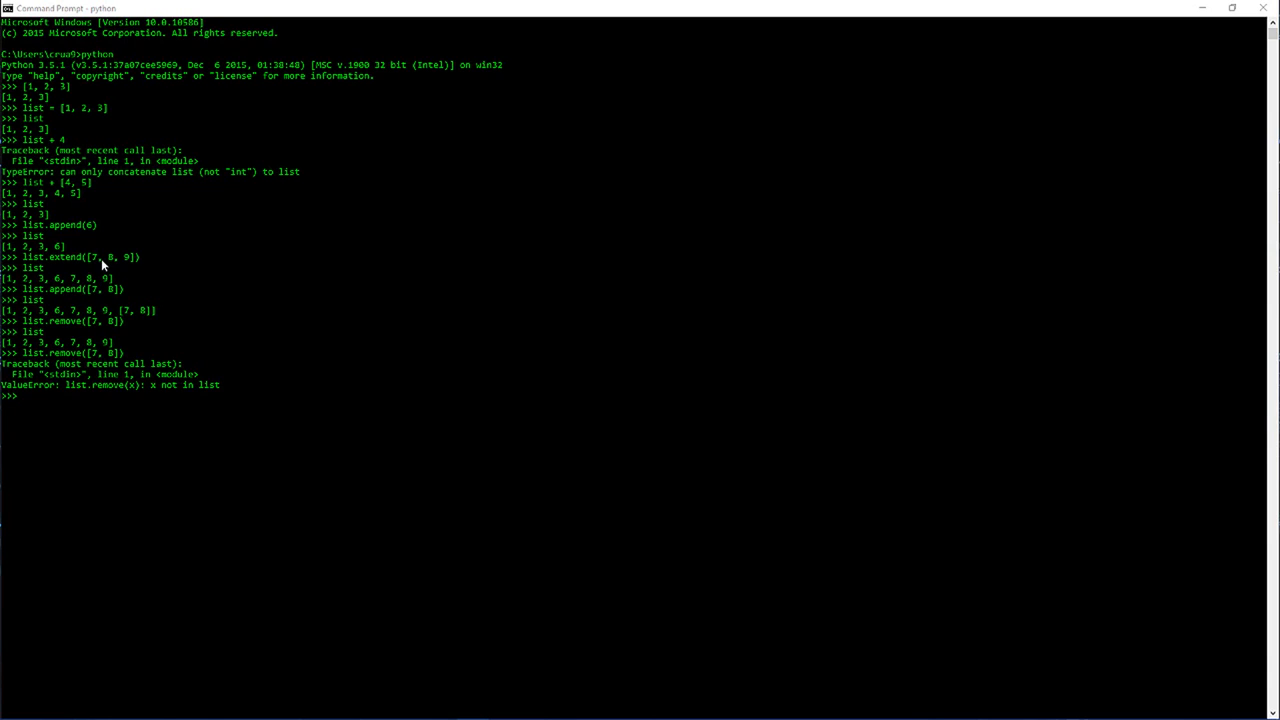
{"action": "mouse_move", "coordinate": [94, 298]}
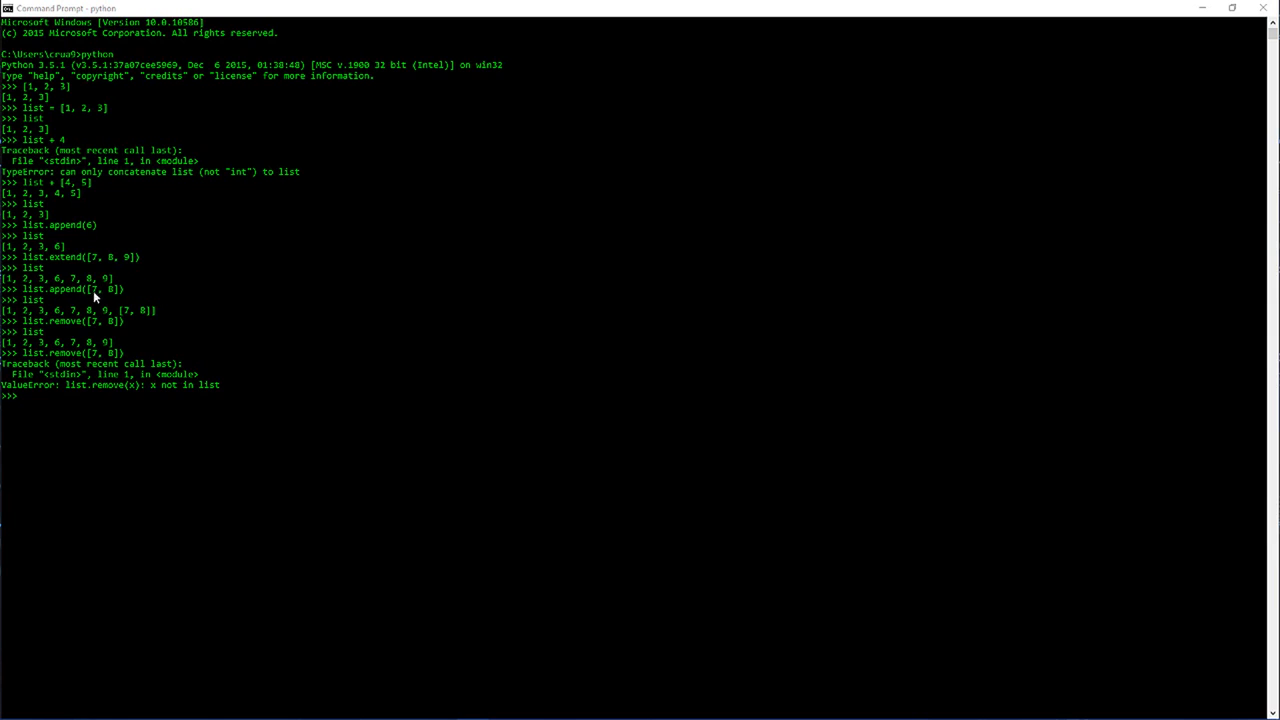
{"action": "mouse_move", "coordinate": [130, 292]}
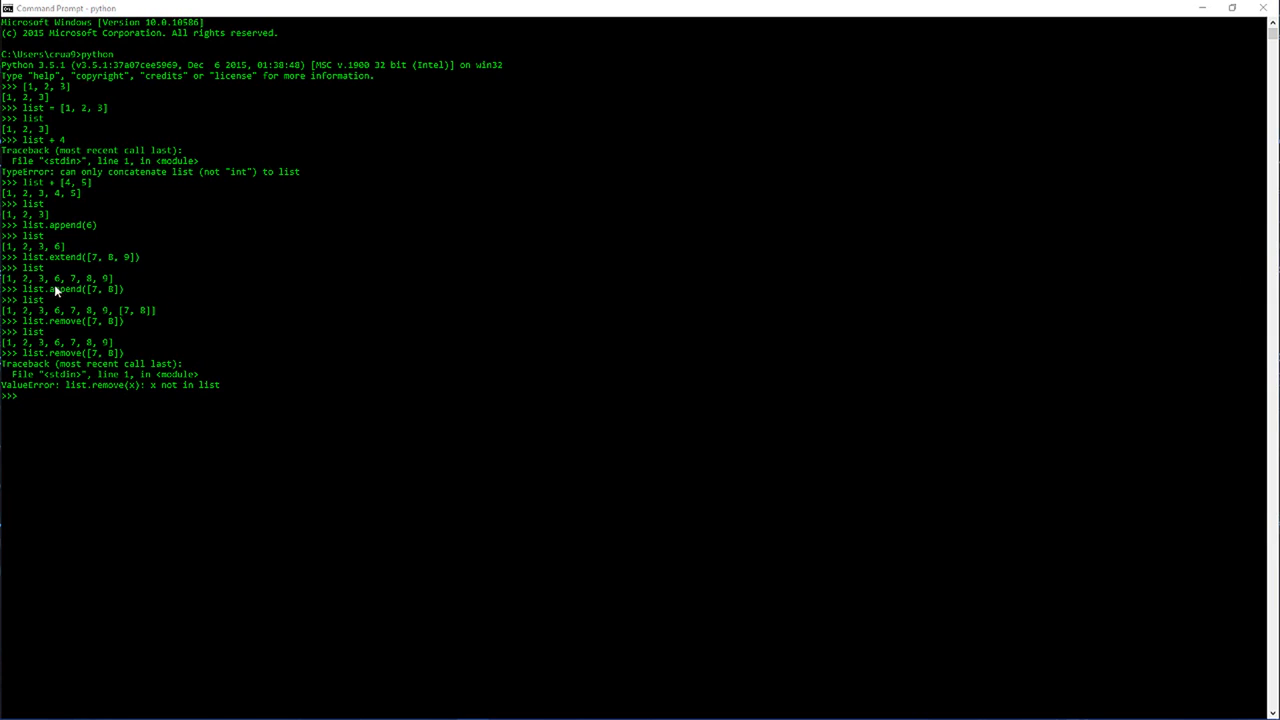
{"action": "mouse_move", "coordinate": [132, 318]}
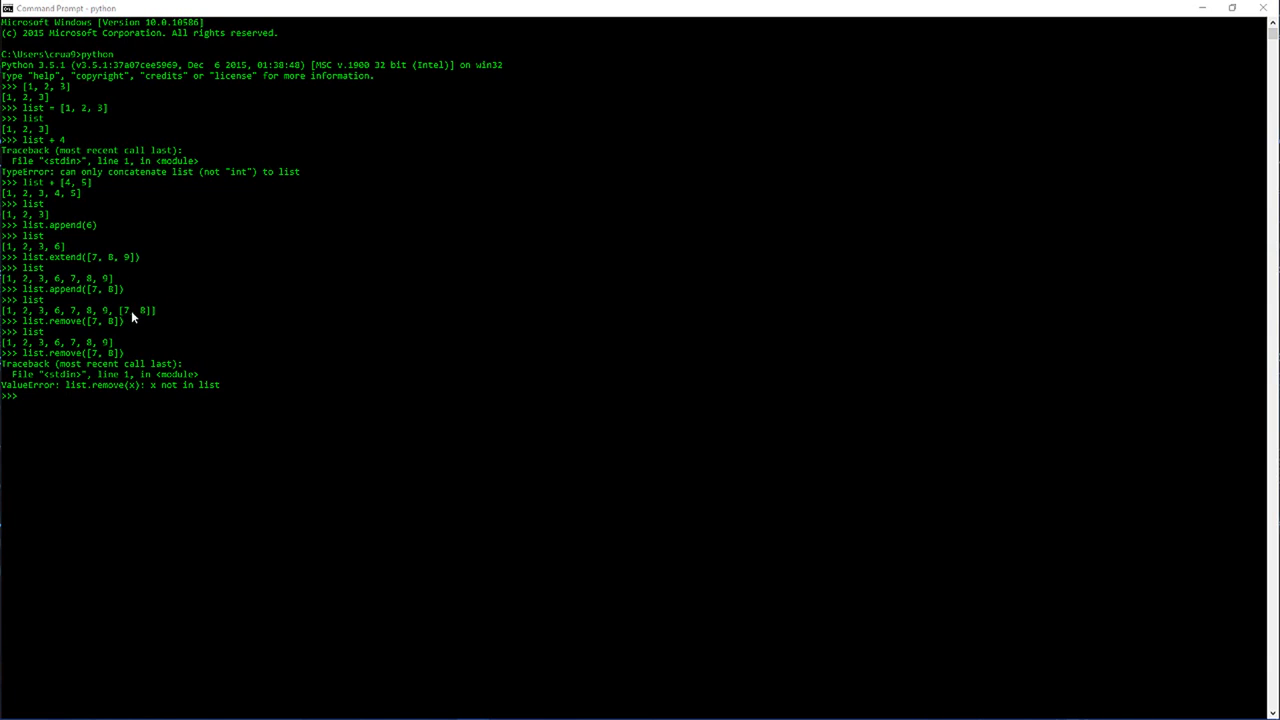
{"action": "mouse_move", "coordinate": [144, 310]}
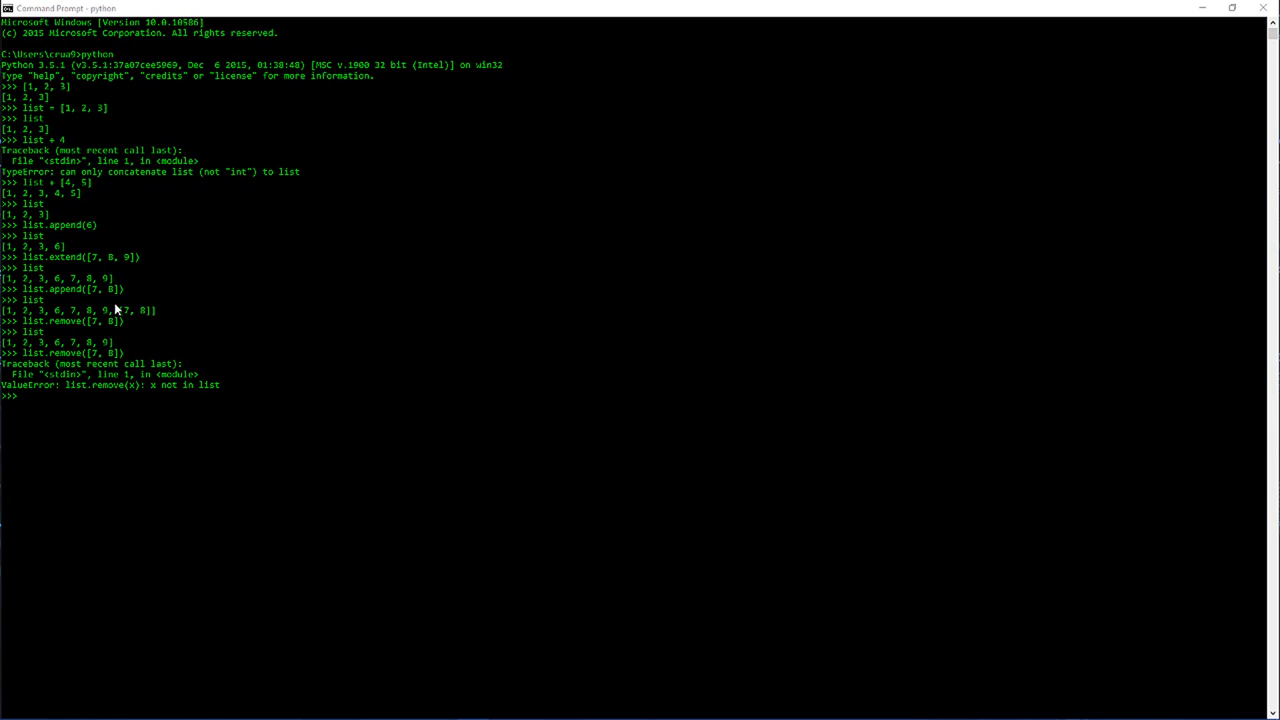
{"action": "mouse_move", "coordinate": [96, 344]}
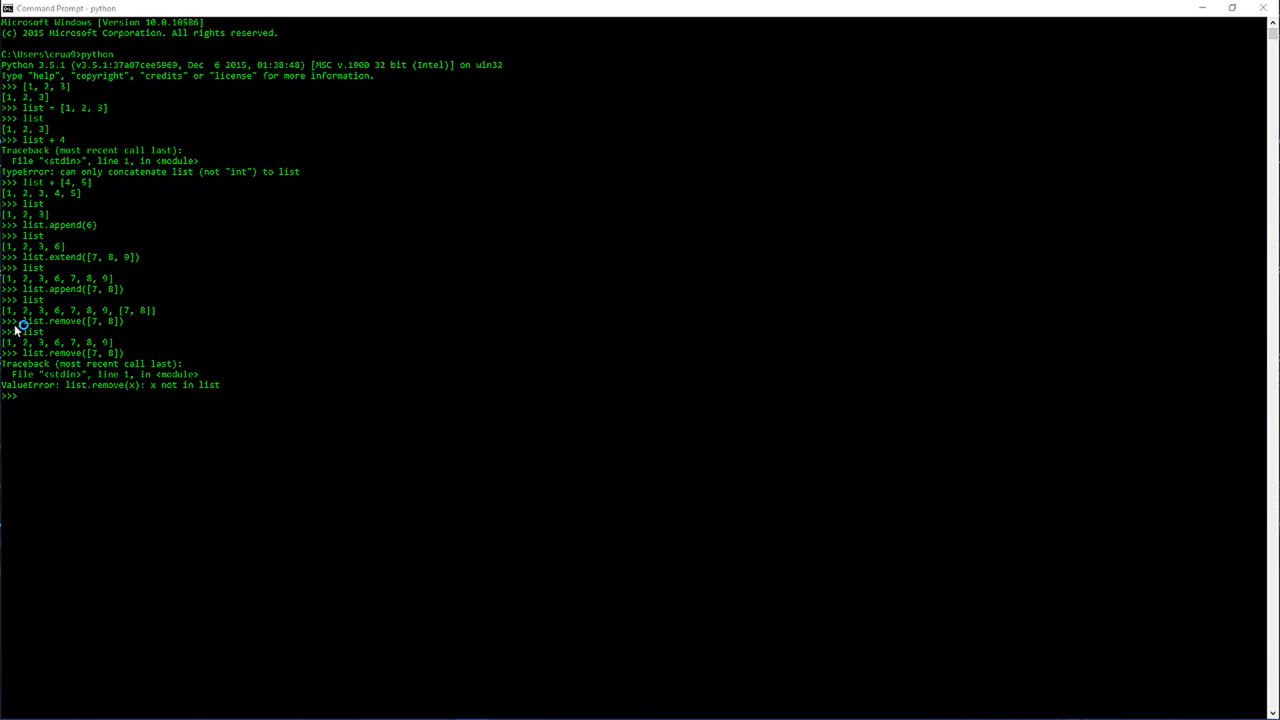
{"action": "mouse_move", "coordinate": [72, 336]}
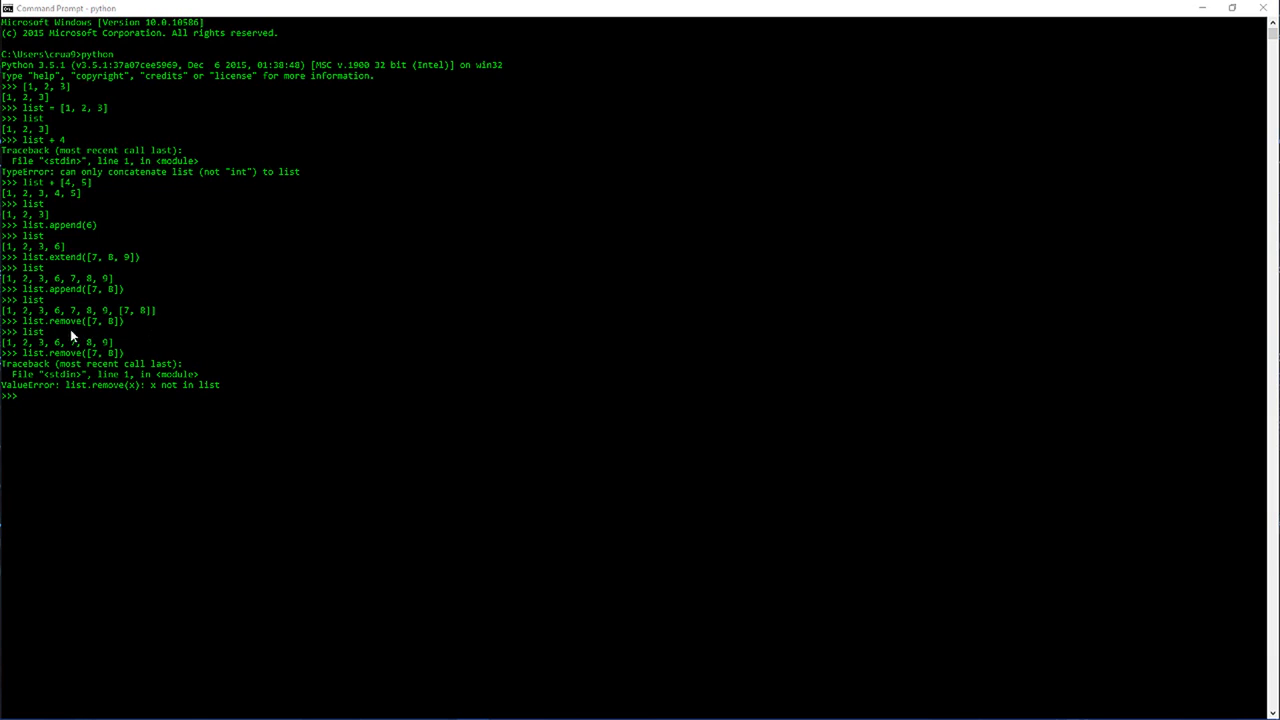
{"action": "mouse_move", "coordinate": [30, 330]}
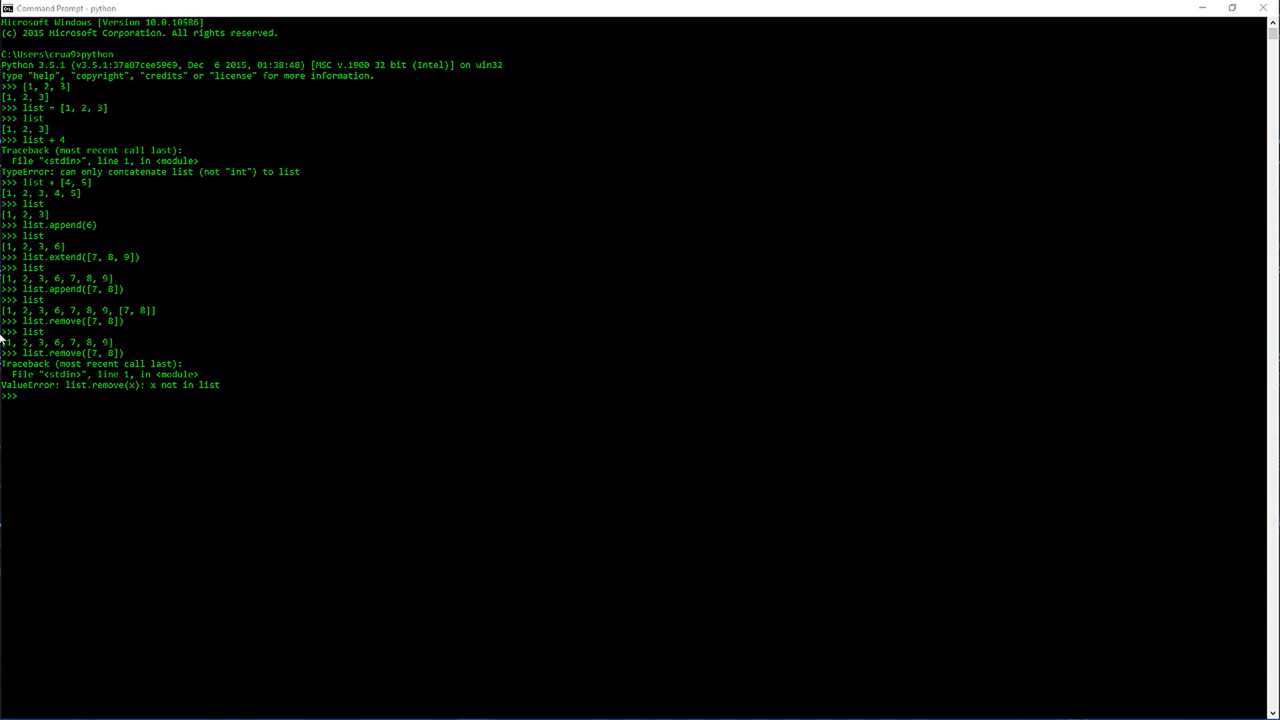
{"action": "mouse_move", "coordinate": [96, 332]}
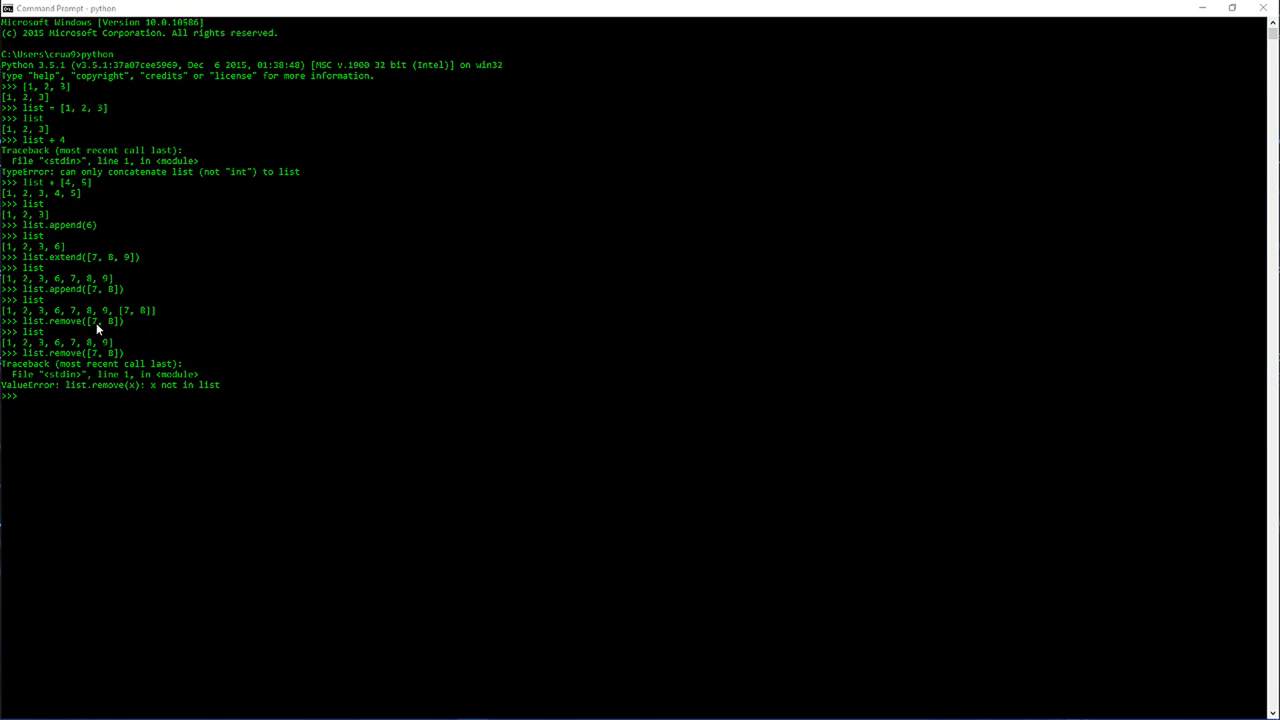
{"action": "mouse_move", "coordinate": [108, 326]}
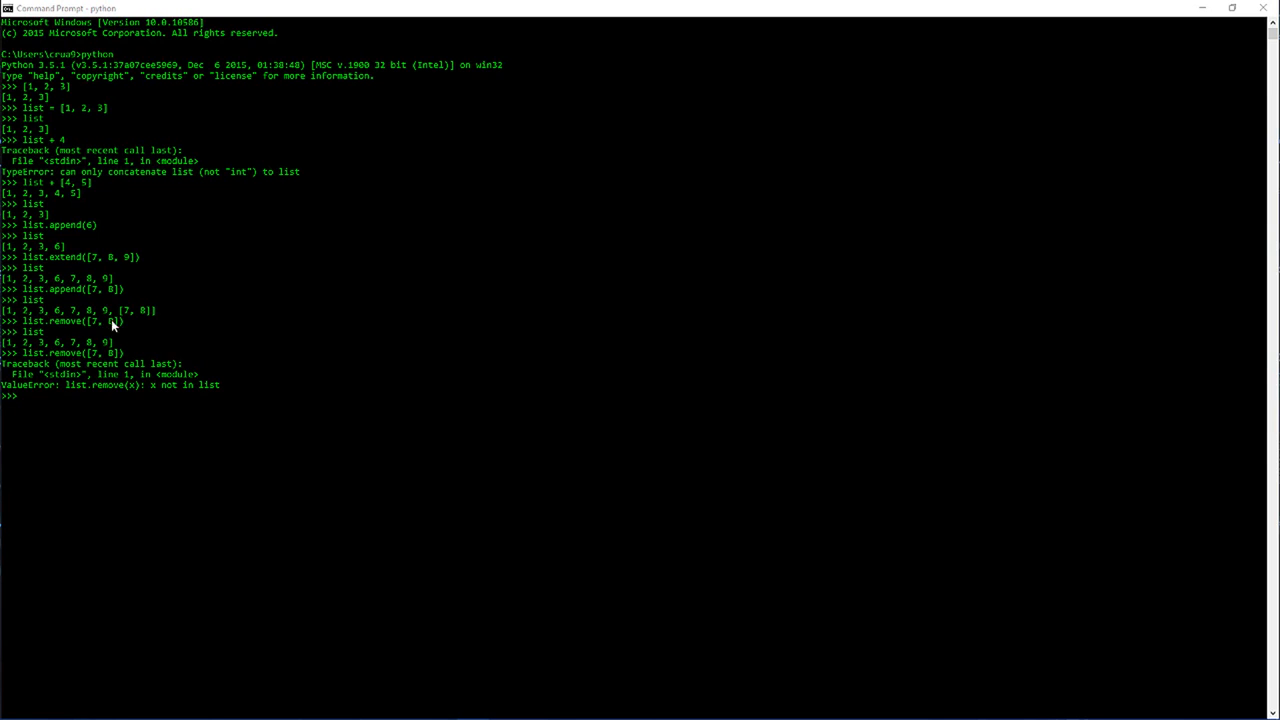
{"action": "mouse_move", "coordinate": [48, 352]}
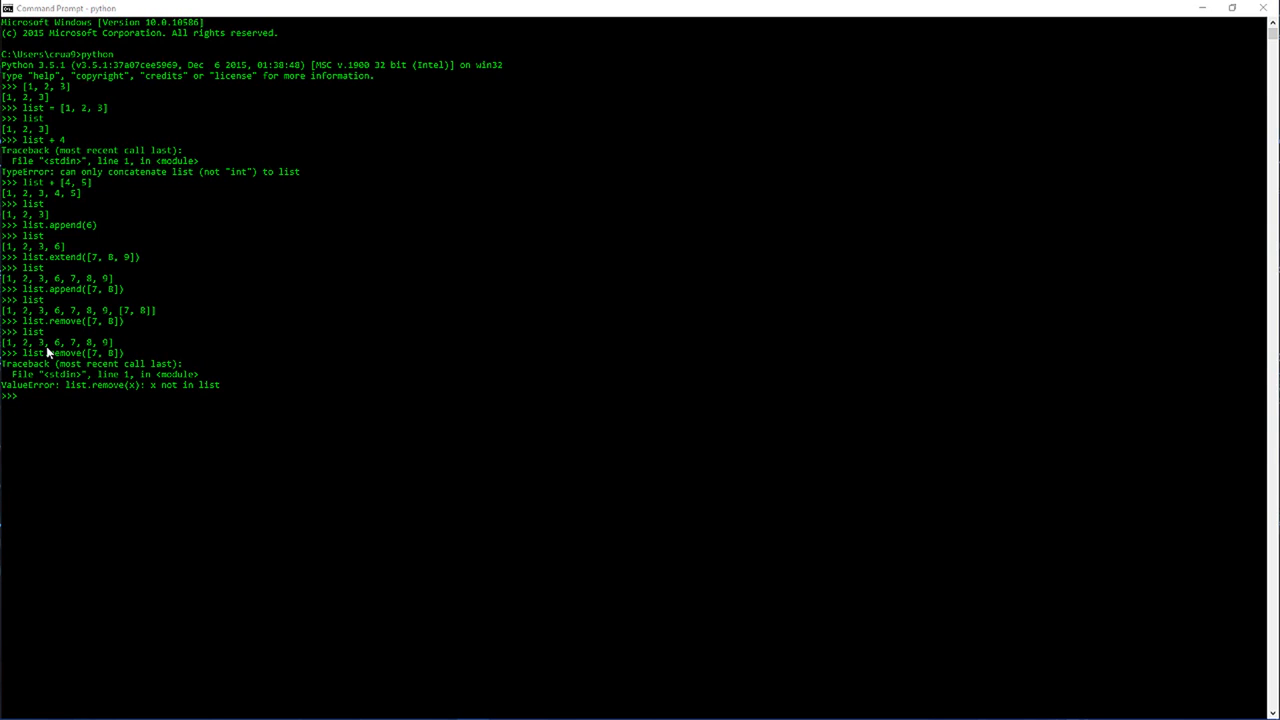
{"action": "mouse_move", "coordinate": [44, 366]}
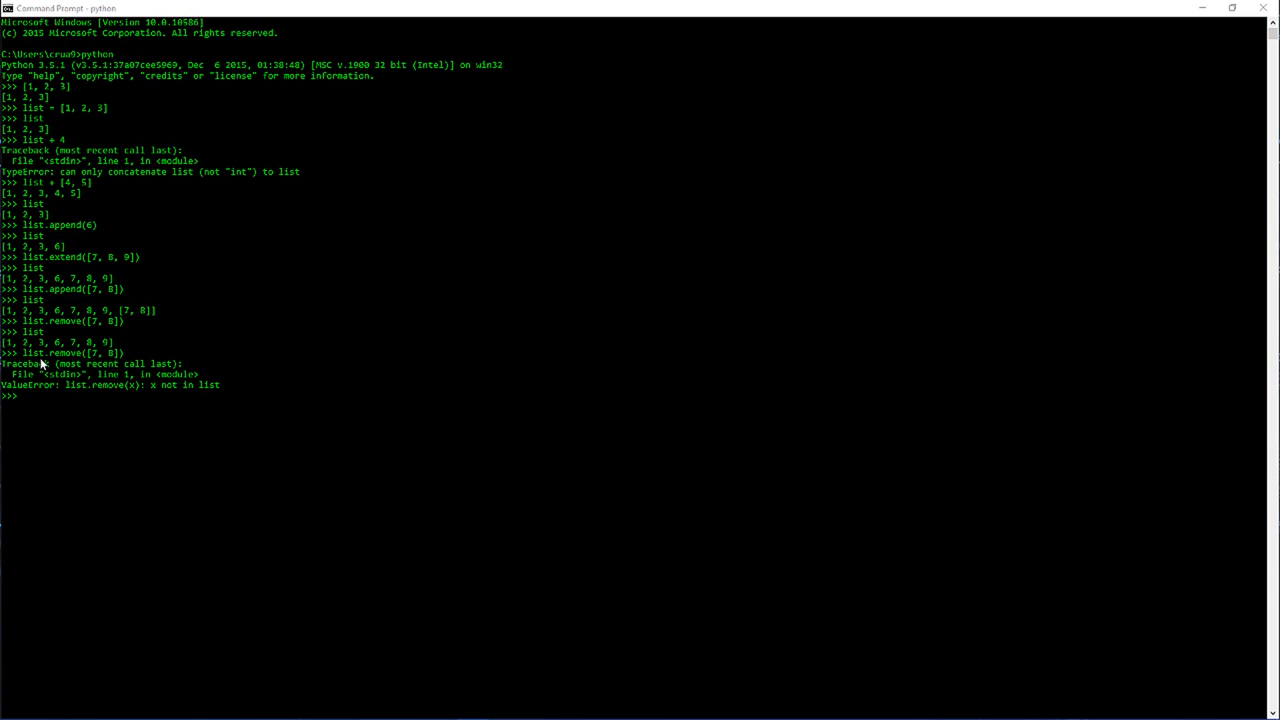
{"action": "mouse_move", "coordinate": [100, 360]}
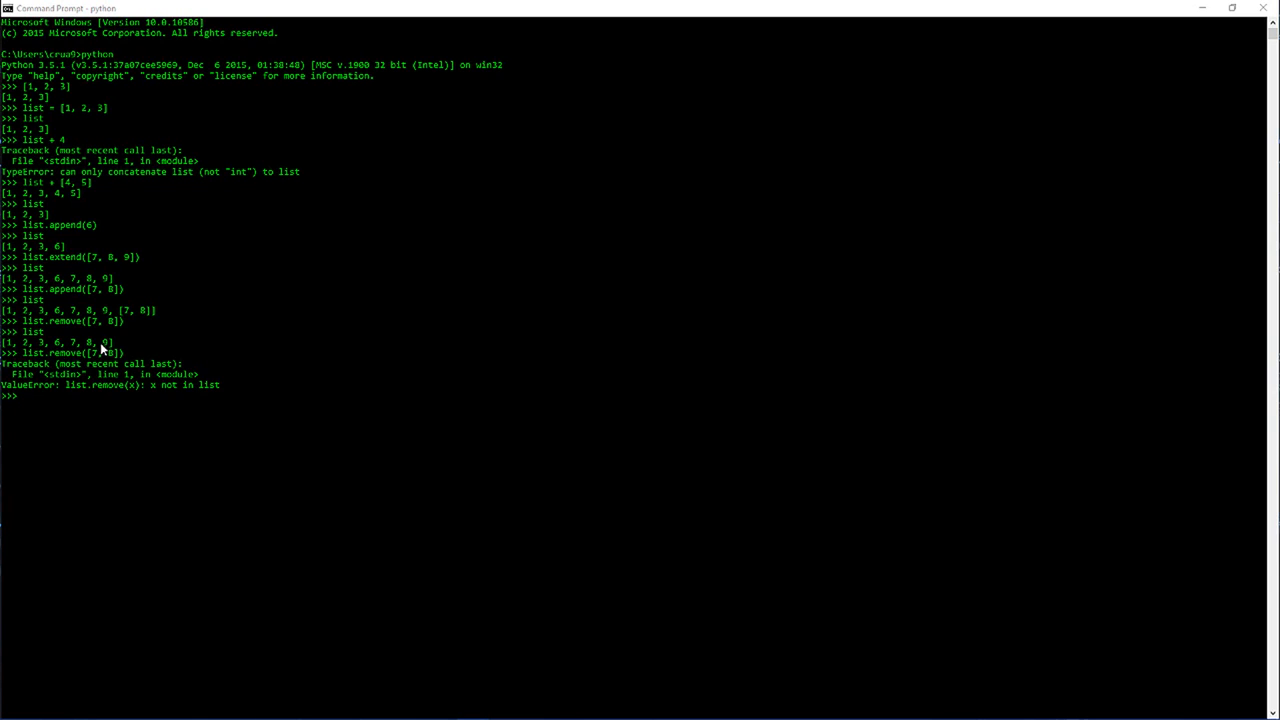
{"action": "mouse_move", "coordinate": [288, 356]}
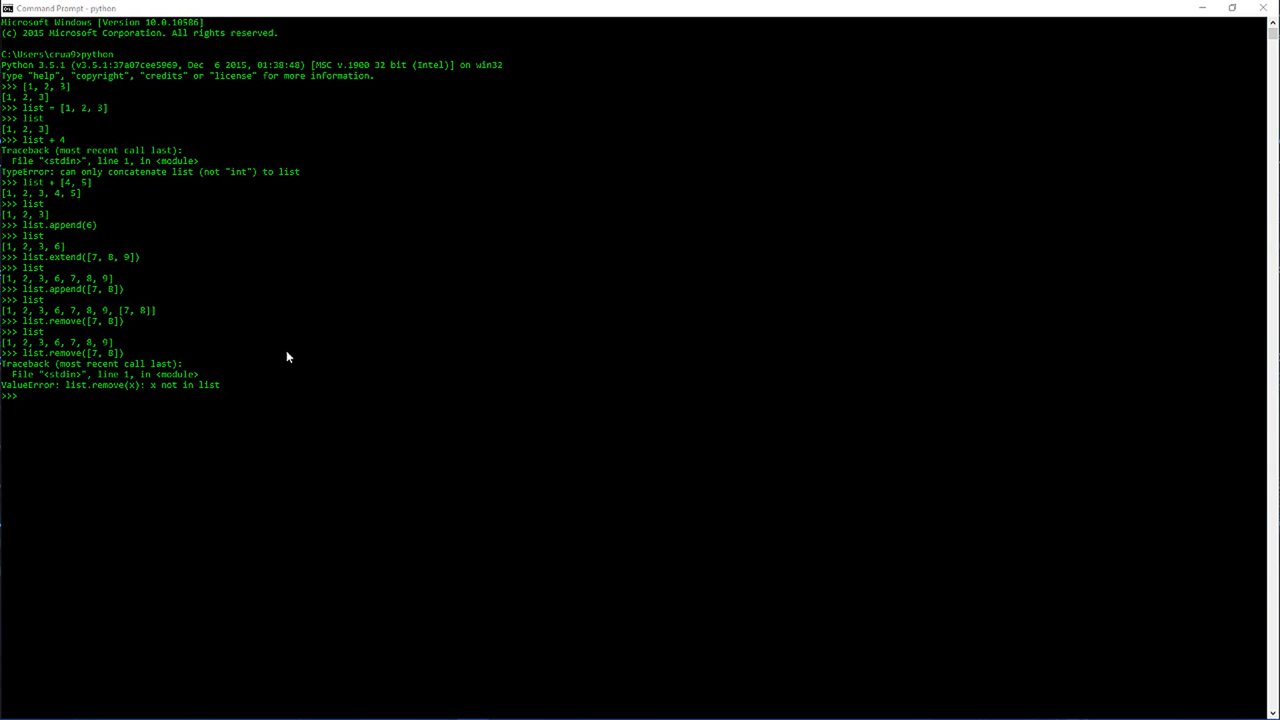
{"action": "mouse_move", "coordinate": [48, 358]}
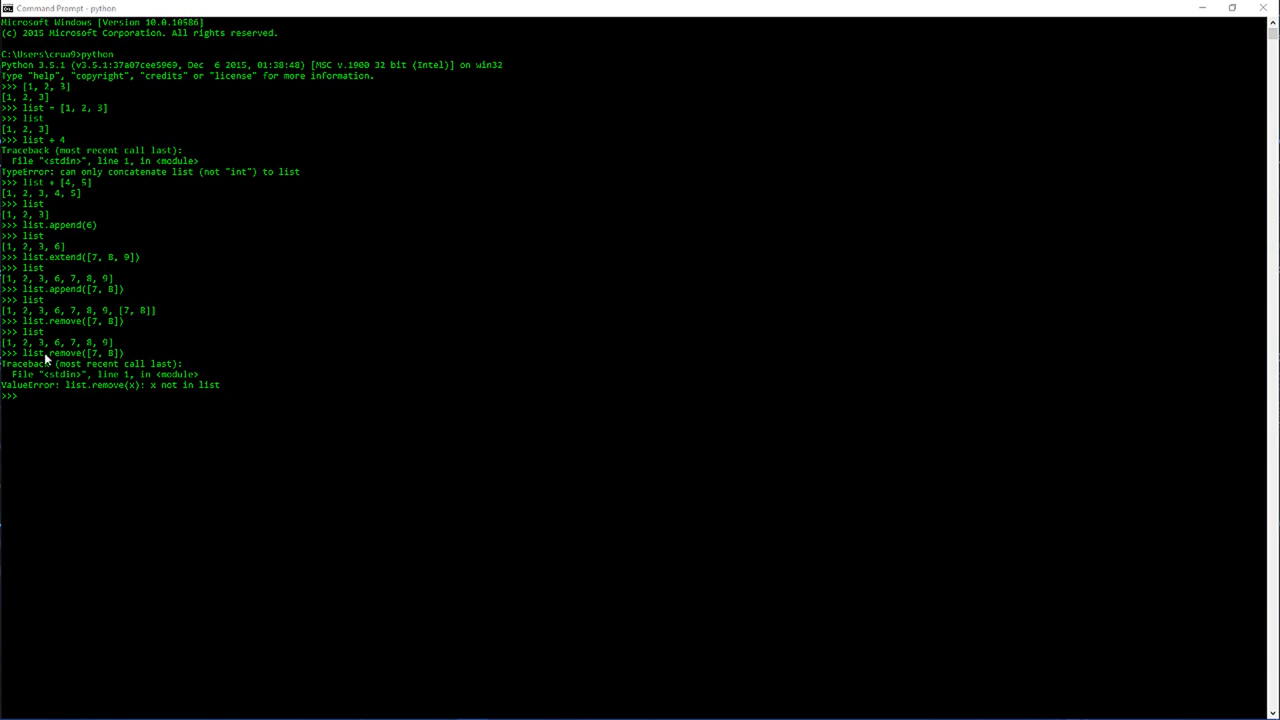
{"action": "mouse_move", "coordinate": [240, 320]}
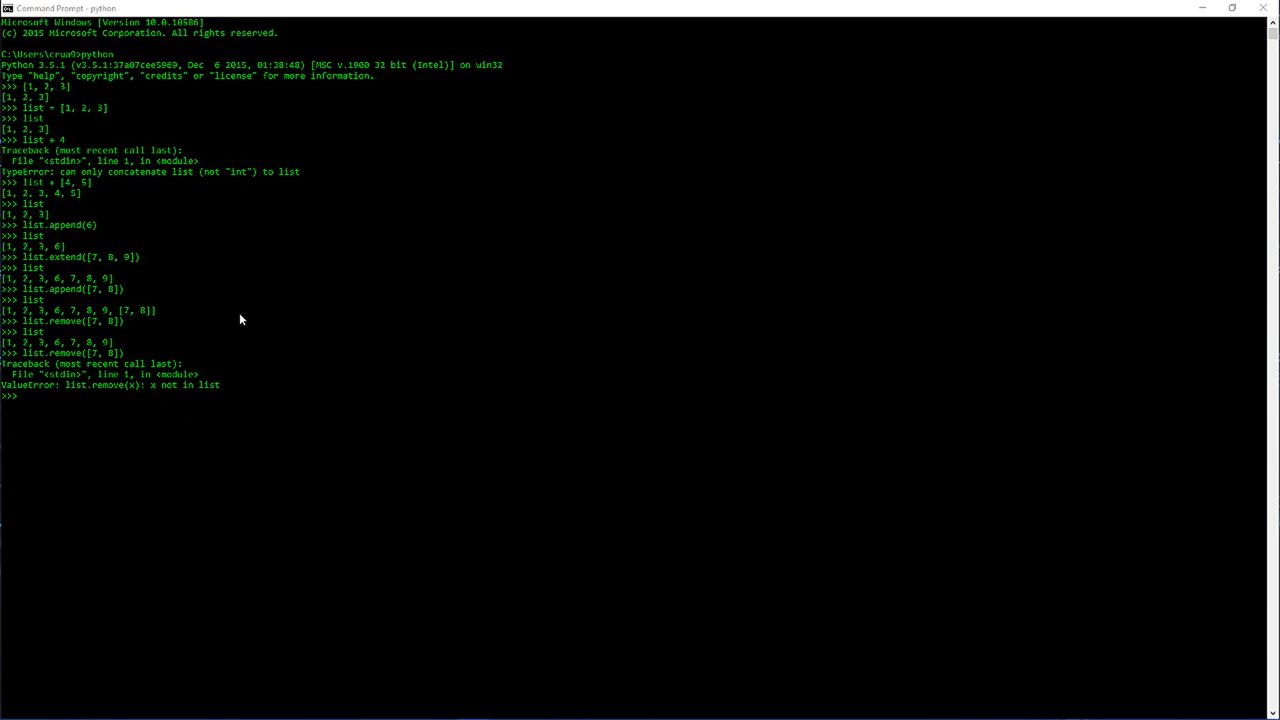